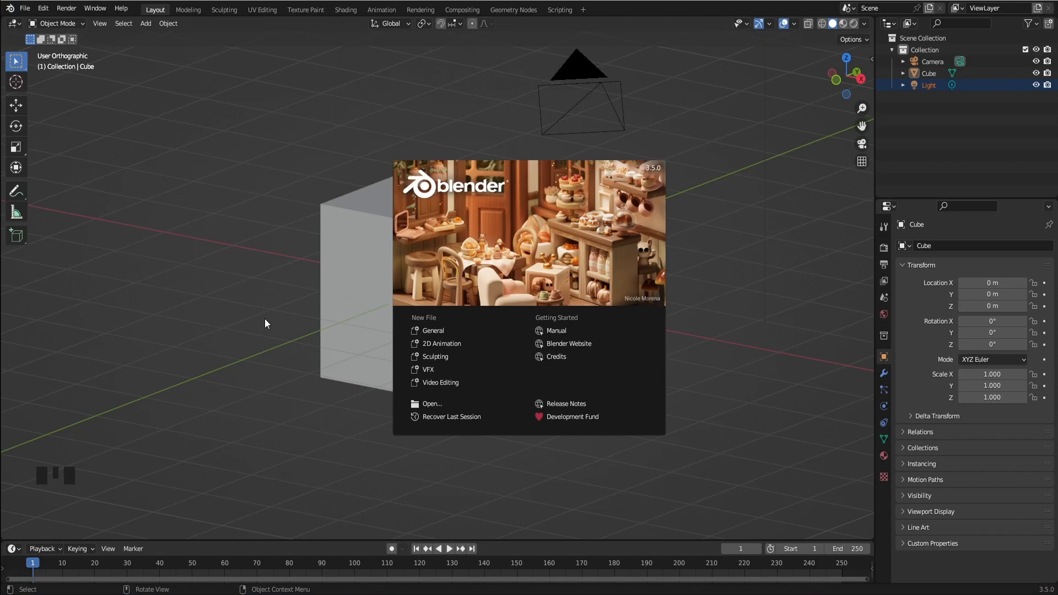
# Step: Dismiss the startup splash to reveal the default cube scene
pyautogui.click(266, 324)
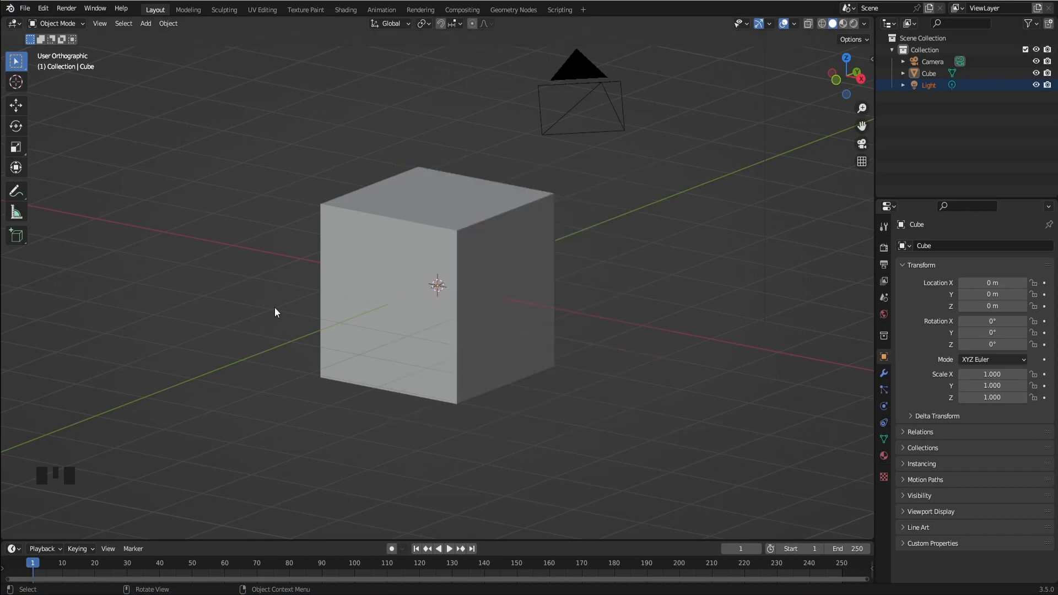
pyautogui.moveTo(59, 94)
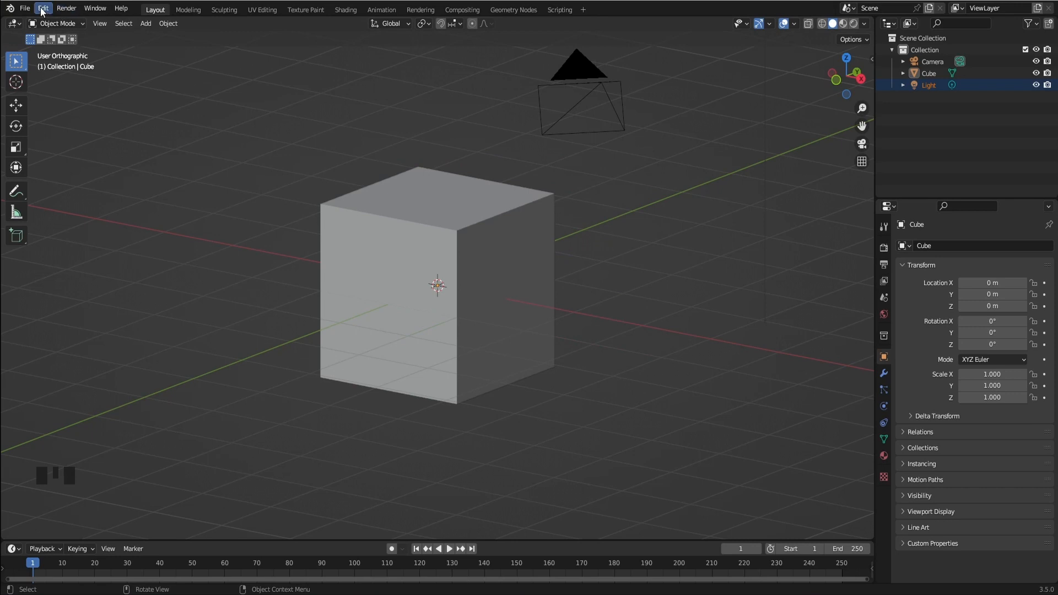
pyautogui.click(42, 9)
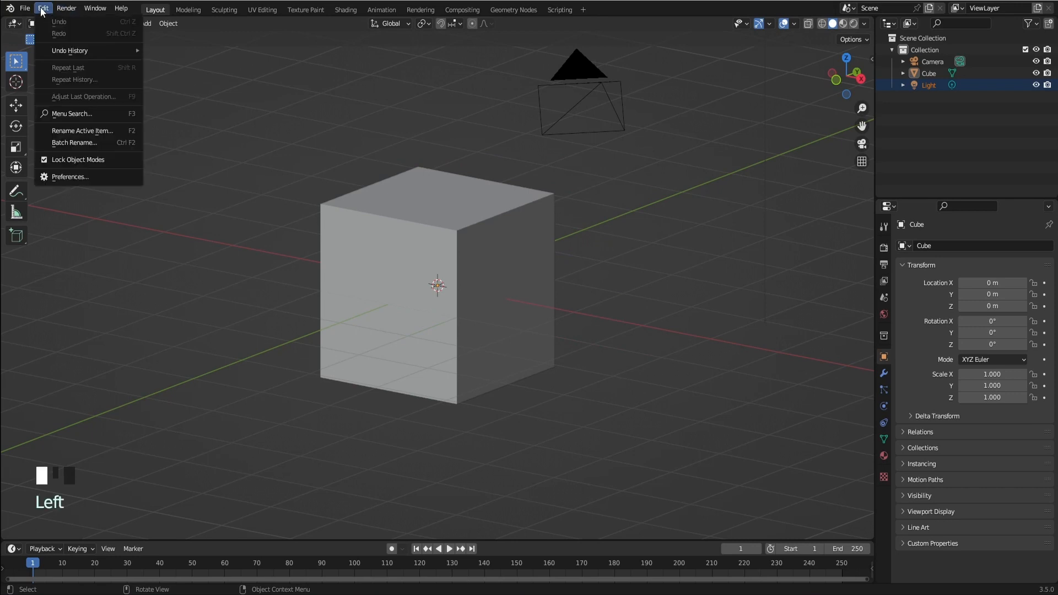
pyautogui.moveTo(91, 182)
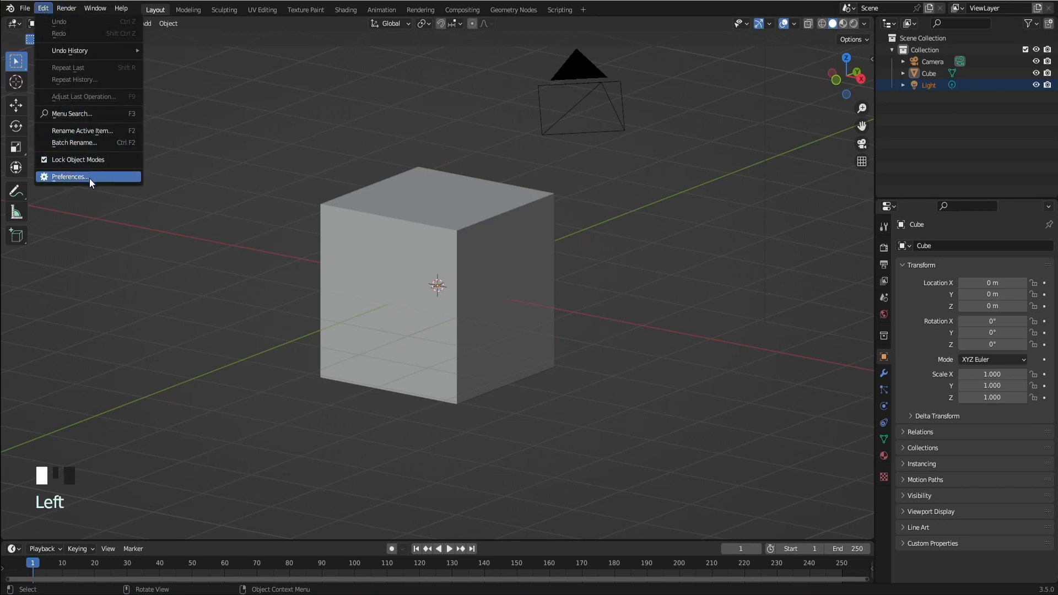
pyautogui.click(69, 177)
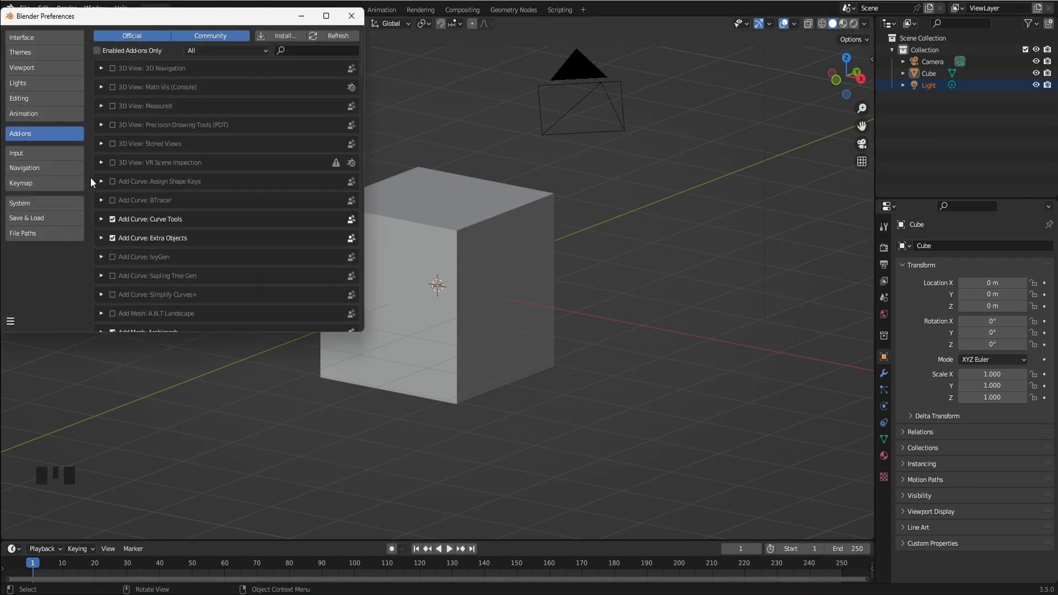
pyautogui.moveTo(285, 77)
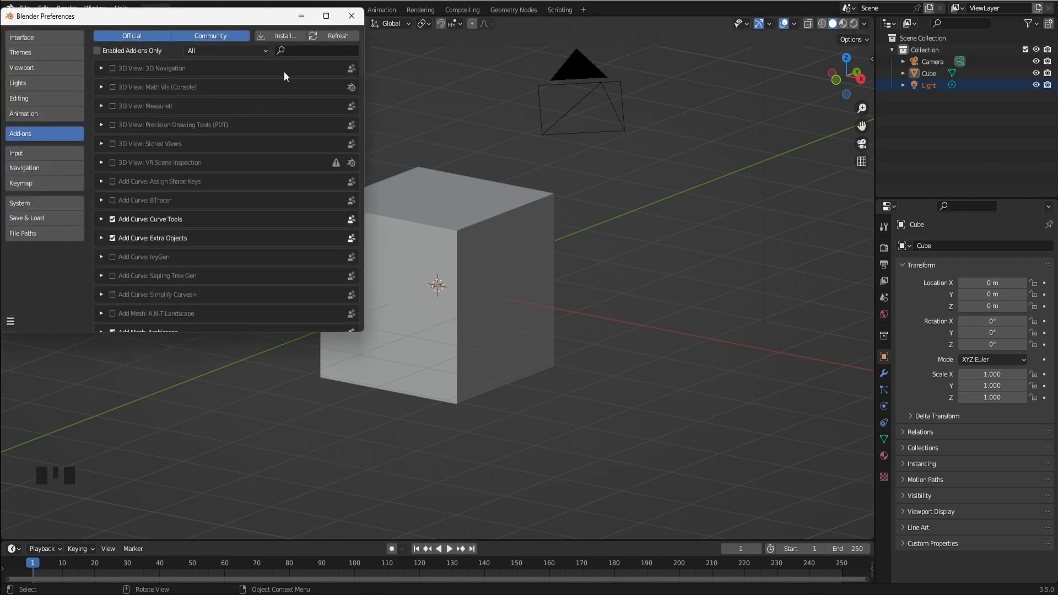
pyautogui.click(302, 50)
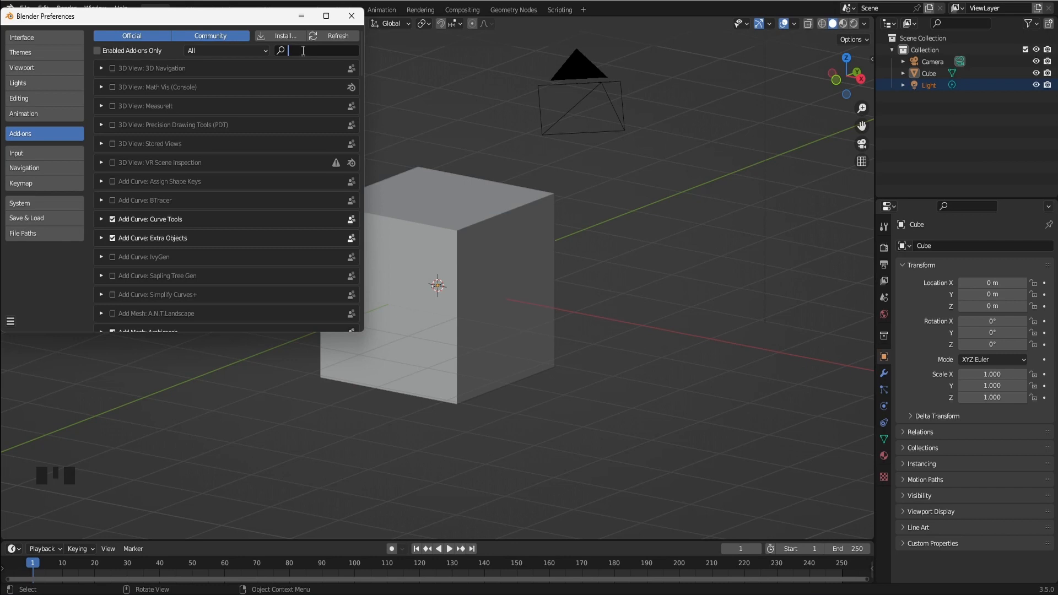
pyautogui.write('bool')
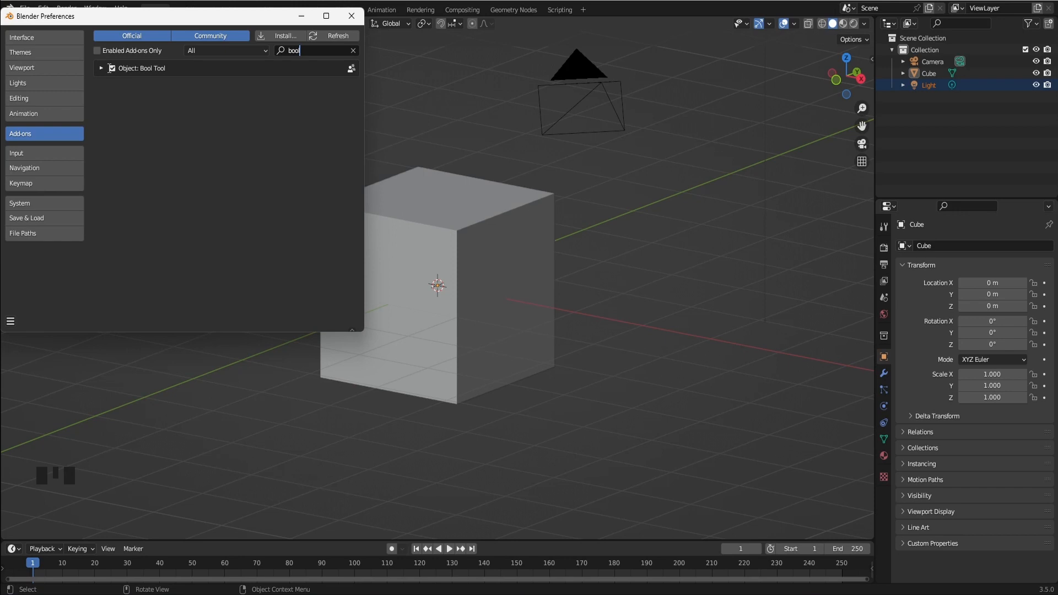
pyautogui.click(110, 68)
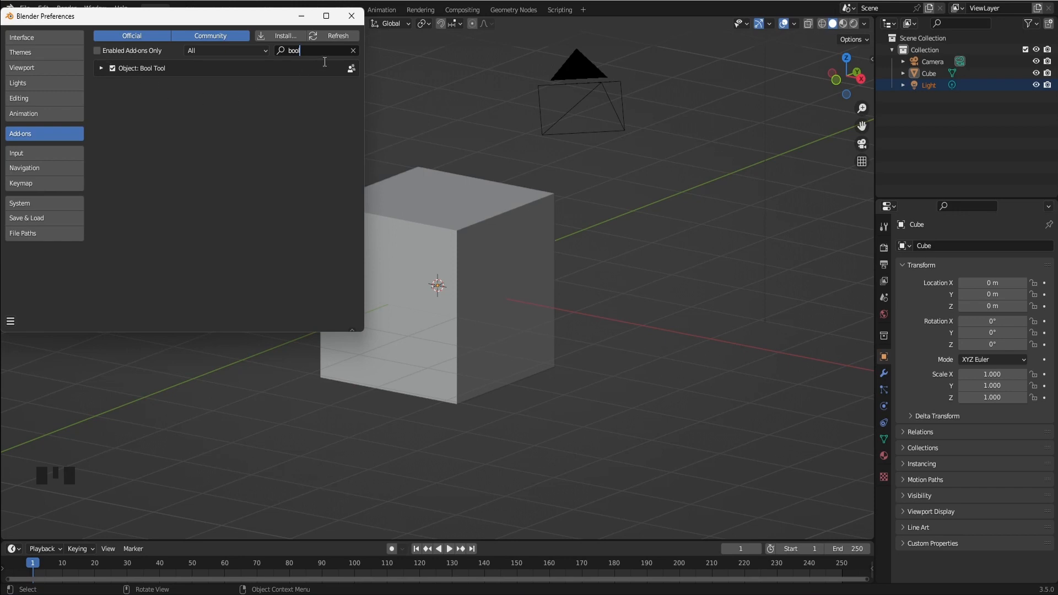
pyautogui.click(353, 51)
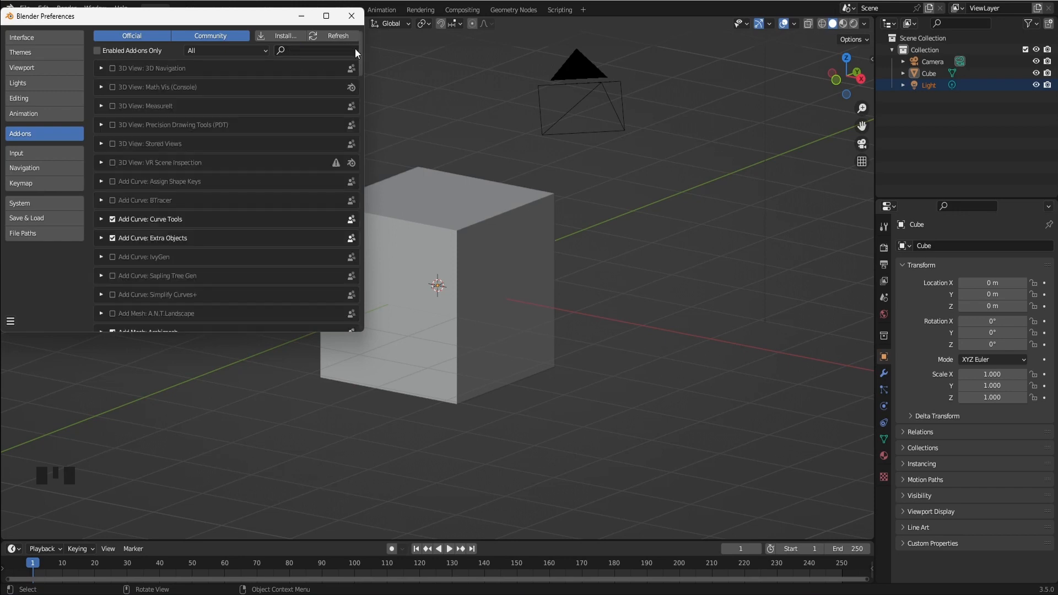
pyautogui.click(314, 50)
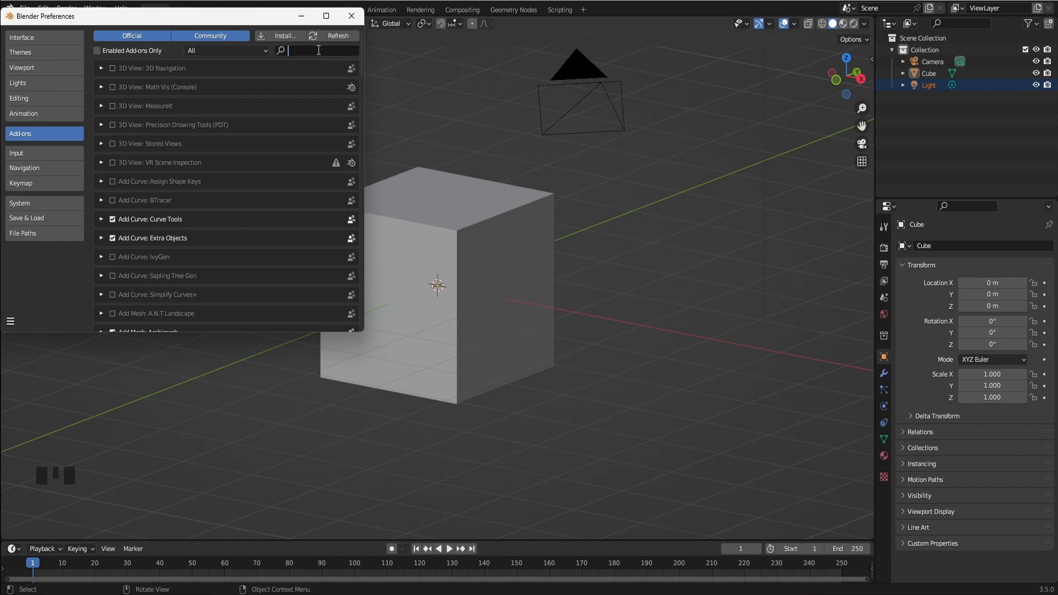
pyautogui.write('st')
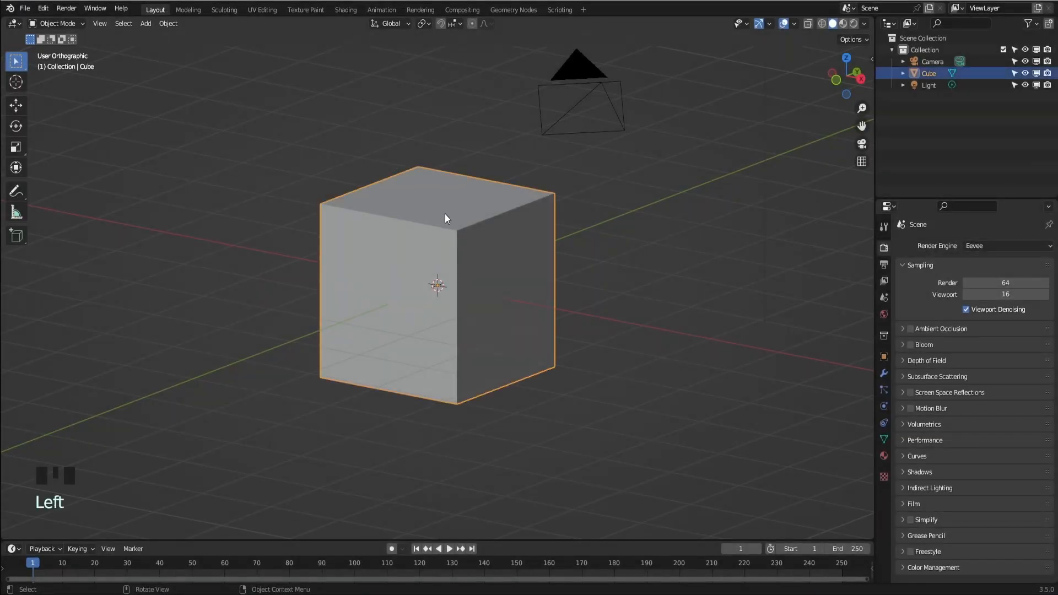
# Step: Delete the default cube and add a plane in its place
pyautogui.press('Delete')
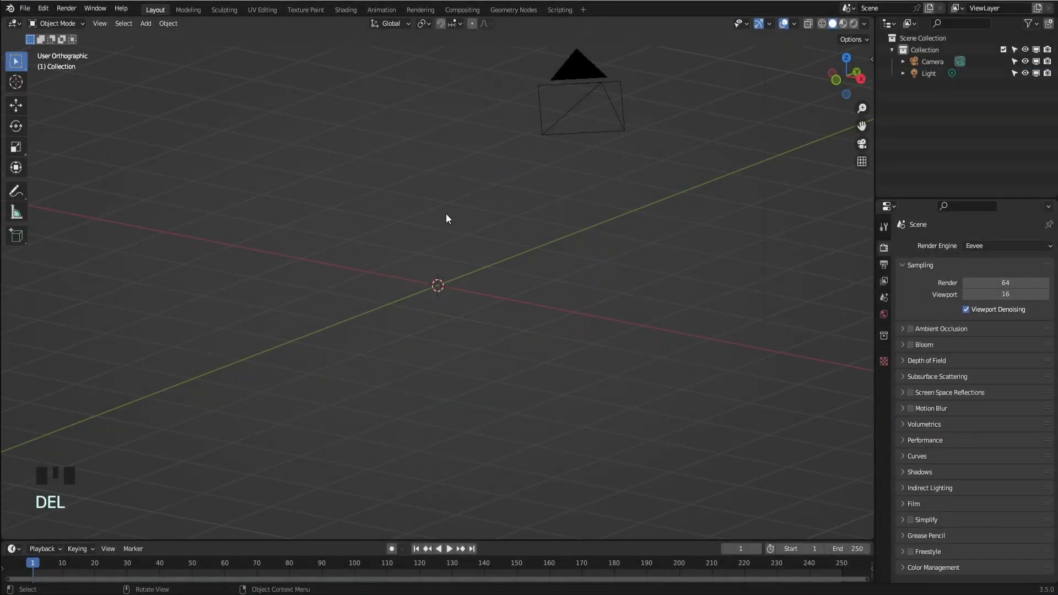
pyautogui.press('Delete')
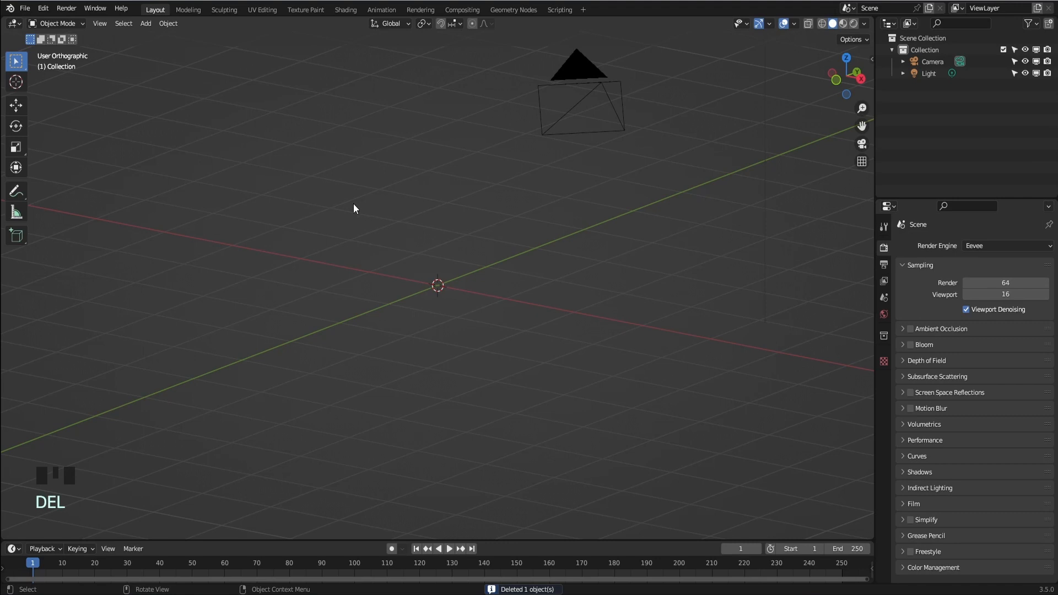
pyautogui.click(146, 23)
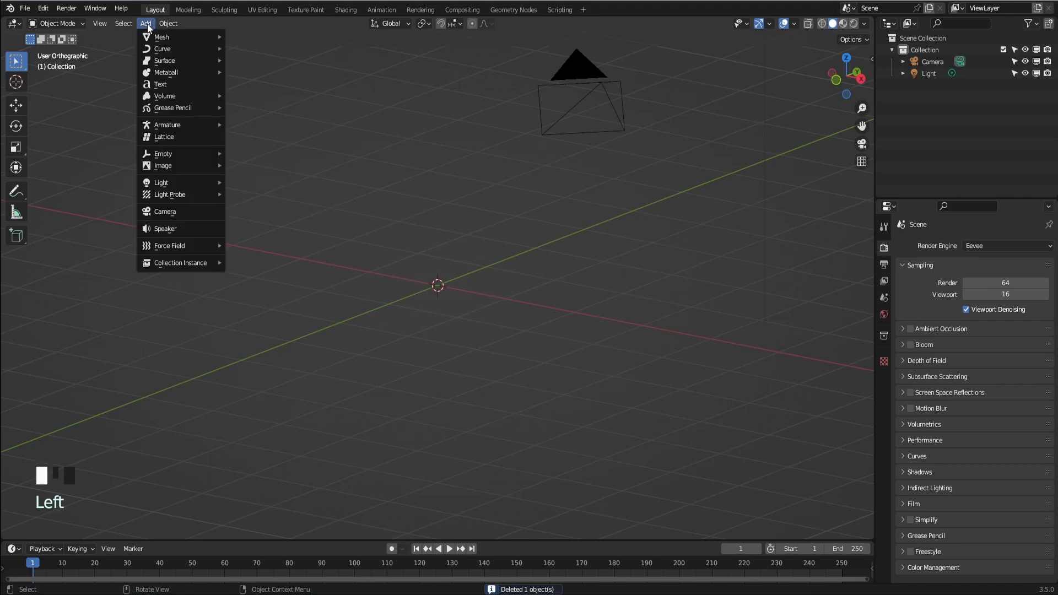
pyautogui.moveTo(166, 36)
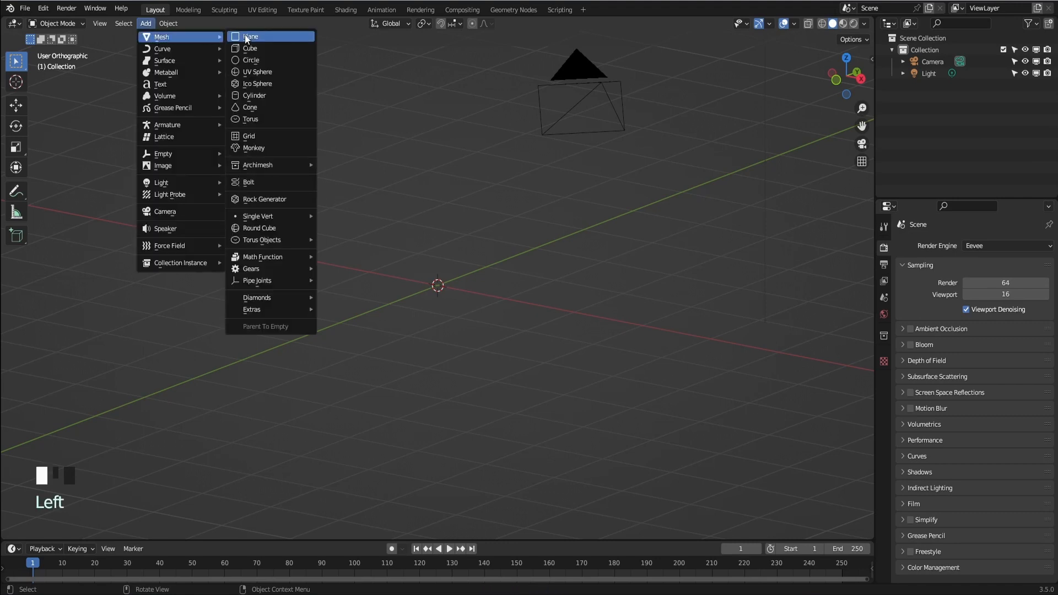
pyautogui.click(249, 35)
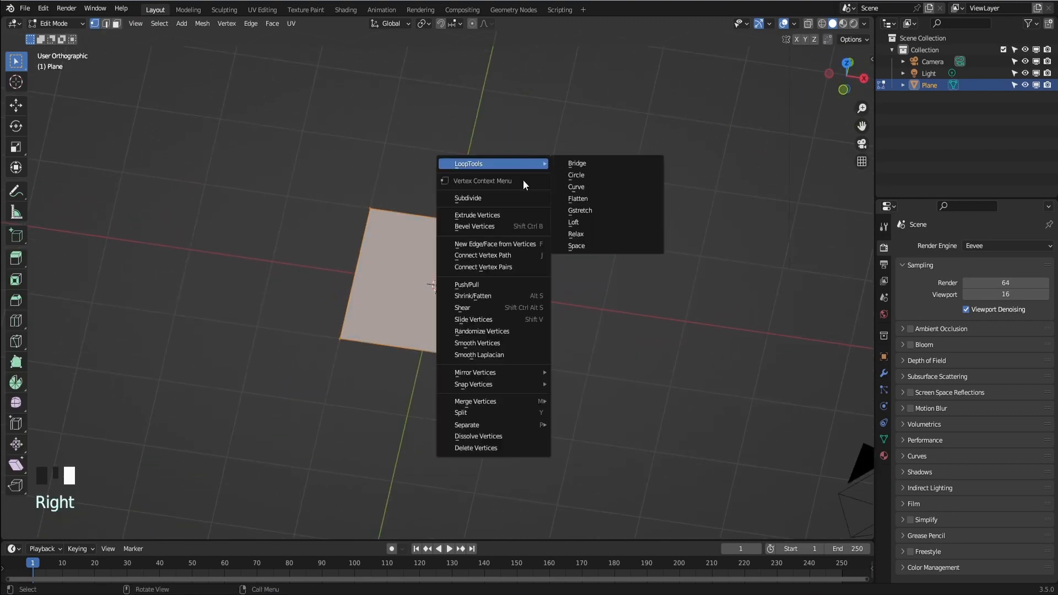
# Step: Subdivide the plane's mesh with Number of Cuts set to 100
pyautogui.click(467, 198)
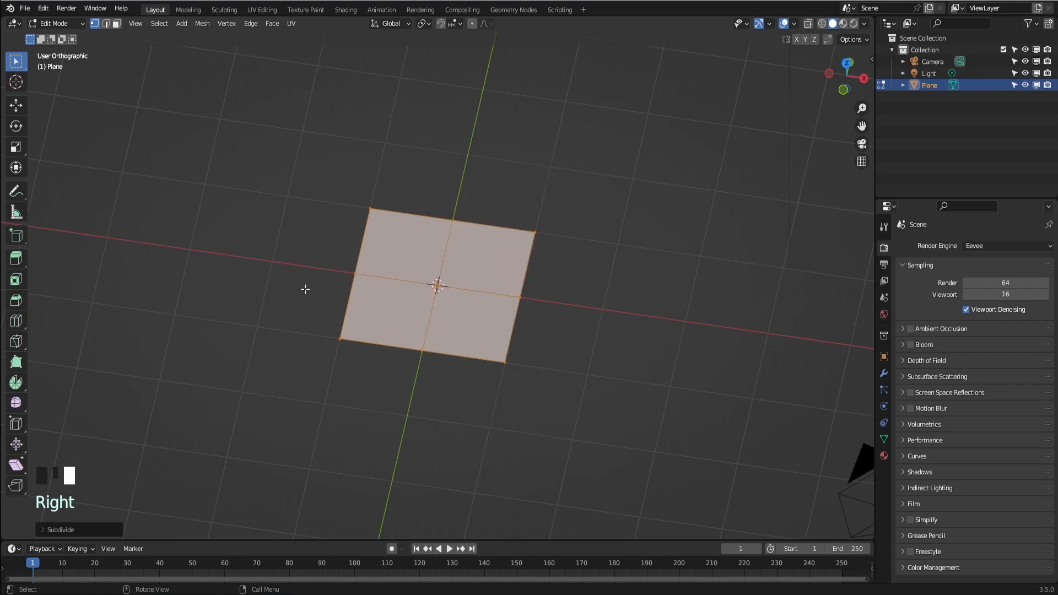
pyautogui.click(44, 529)
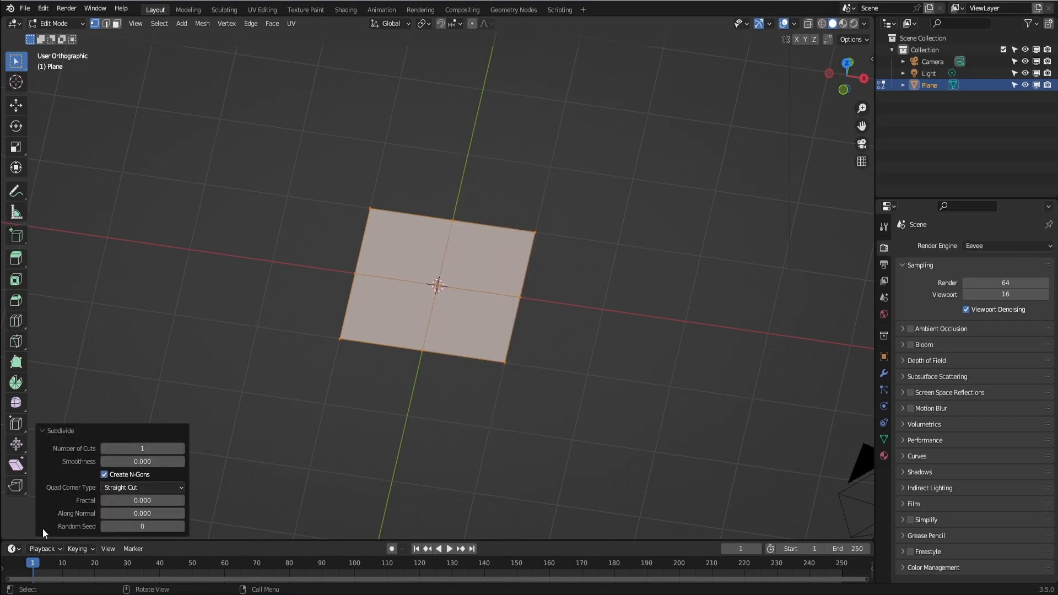
pyautogui.click(141, 449)
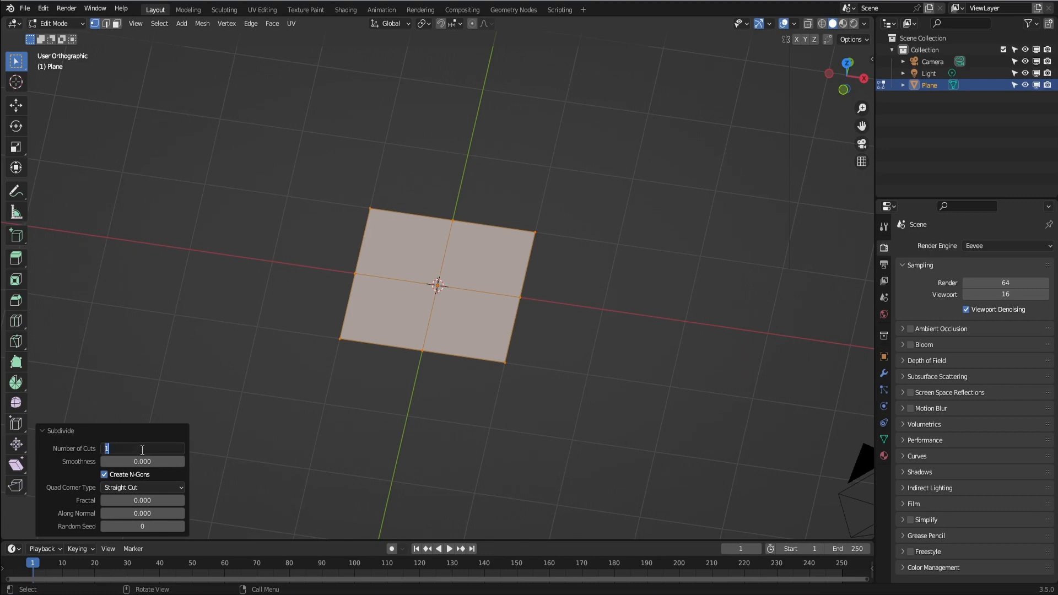
pyautogui.write('100')
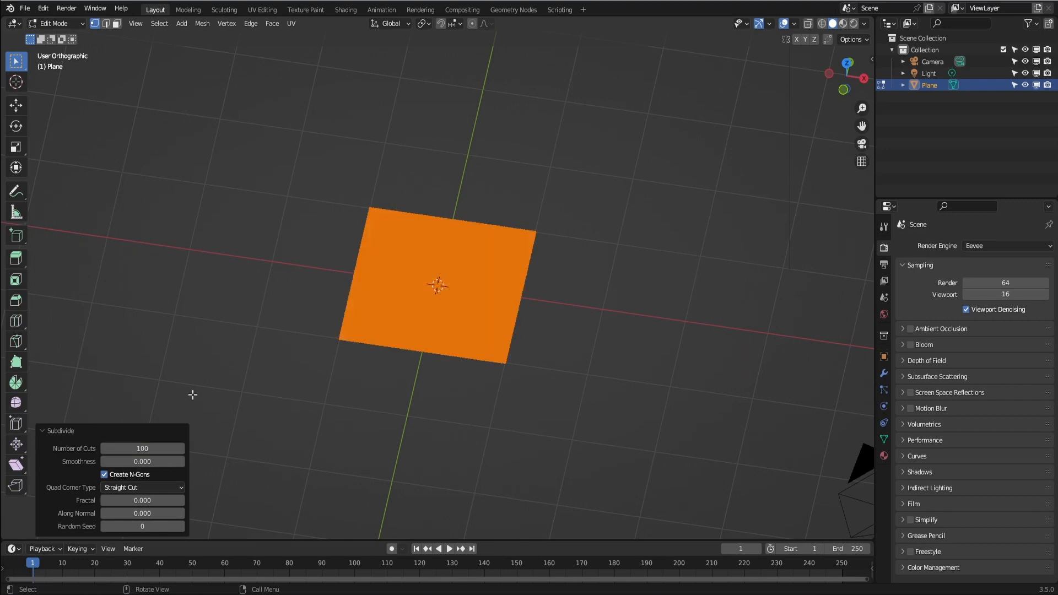
# Step: Back in Object Mode, create a new image texture using piglet.png from the bas relief folder
pyautogui.press('Tab')
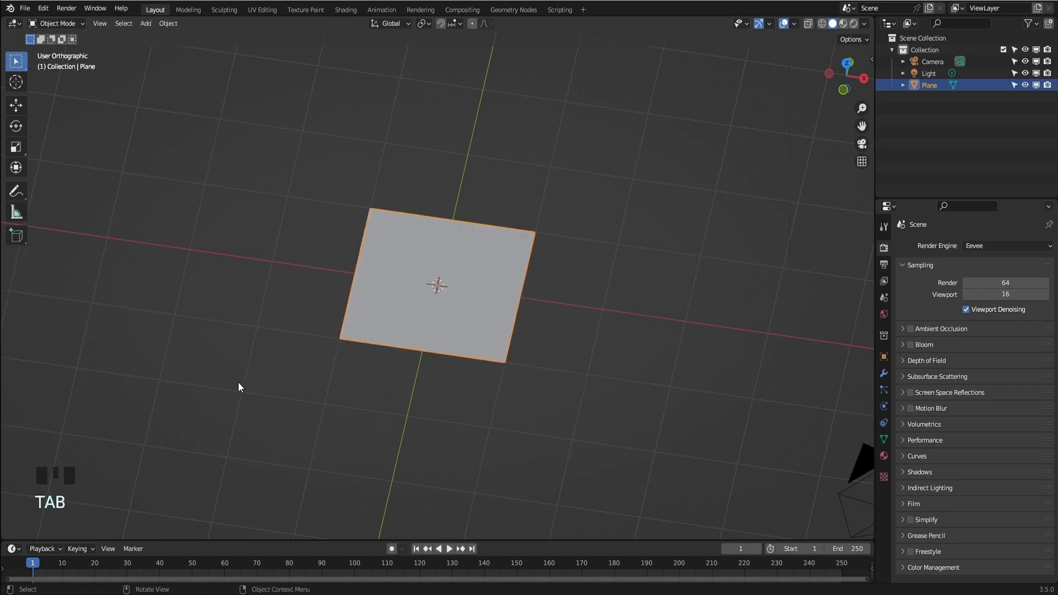
pyautogui.moveTo(449, 452)
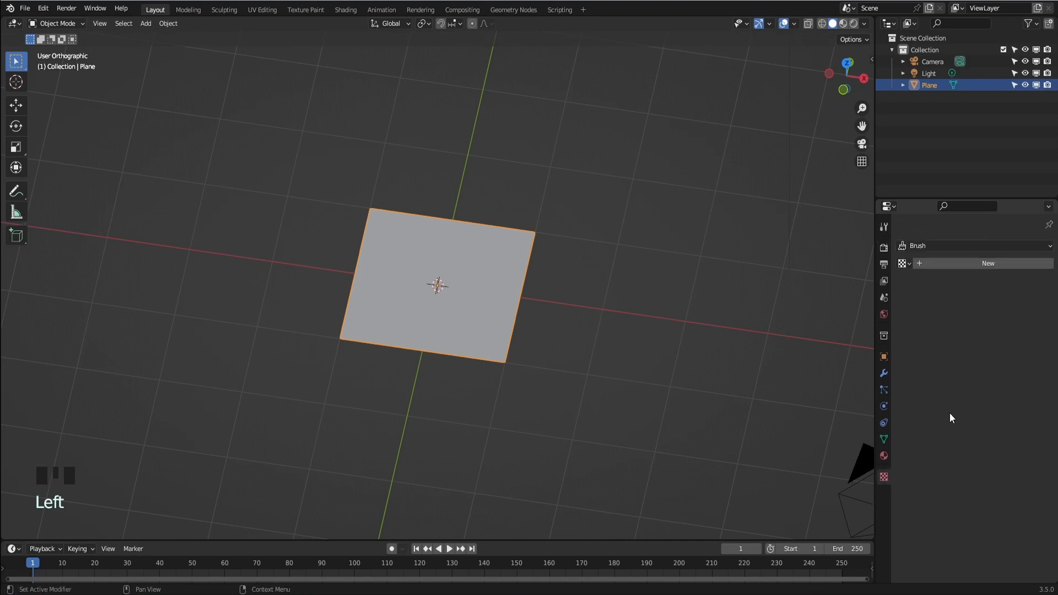
pyautogui.click(987, 263)
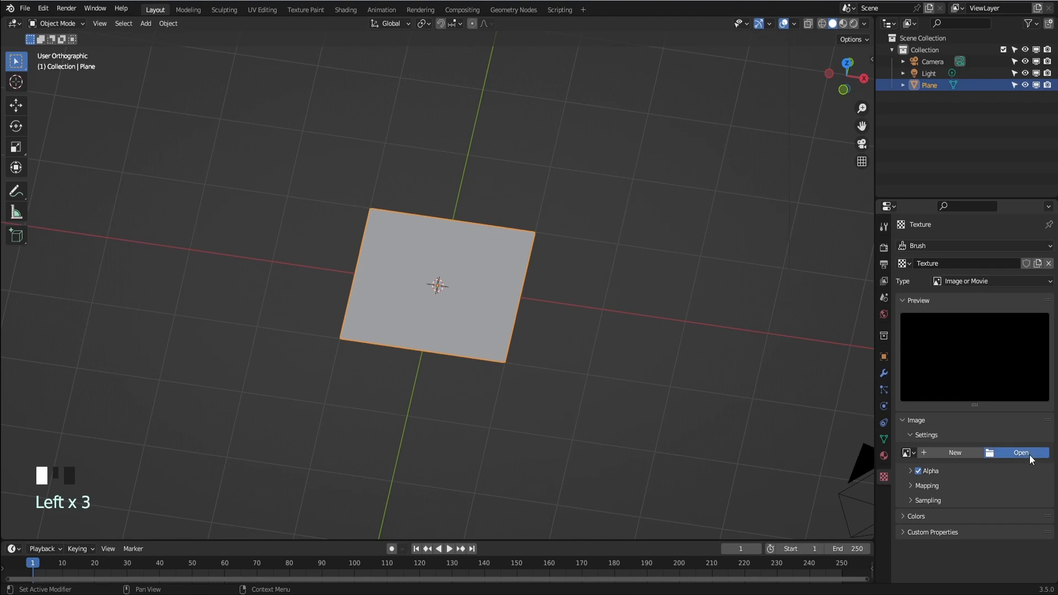
pyautogui.click(1019, 452)
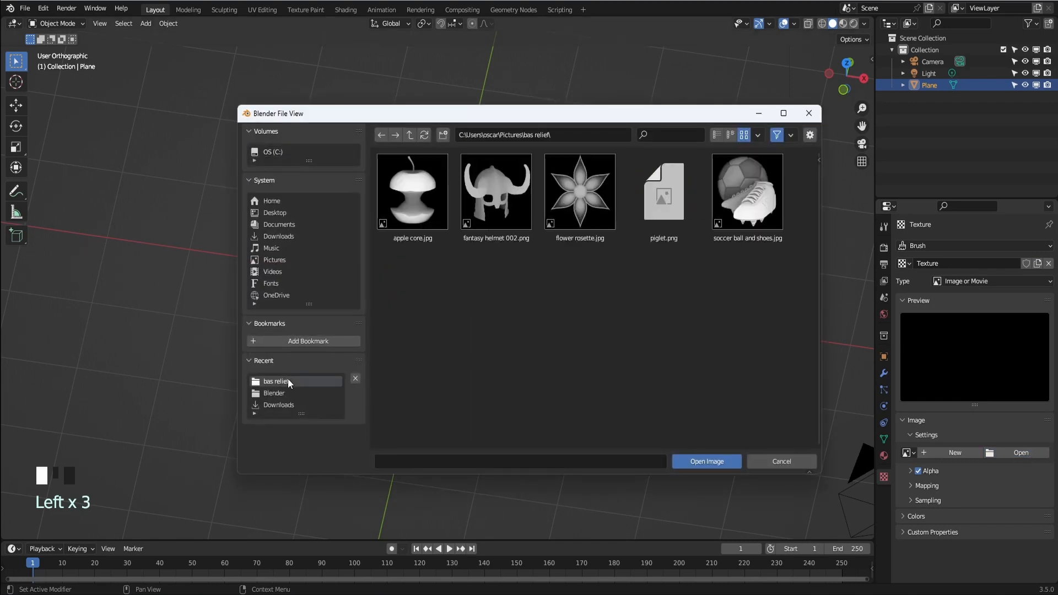
pyautogui.click(663, 191)
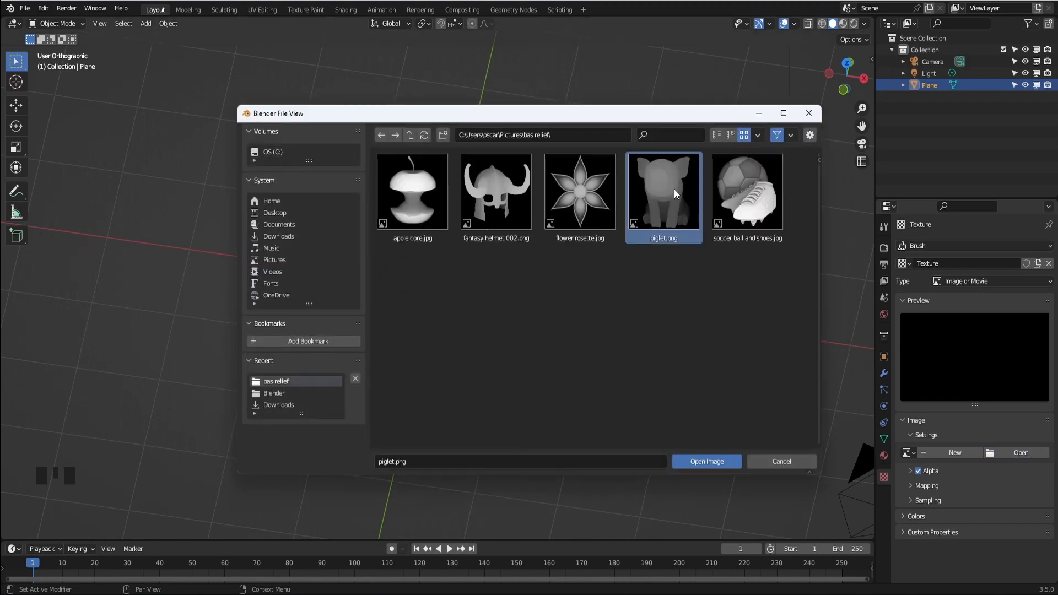
pyautogui.click(706, 461)
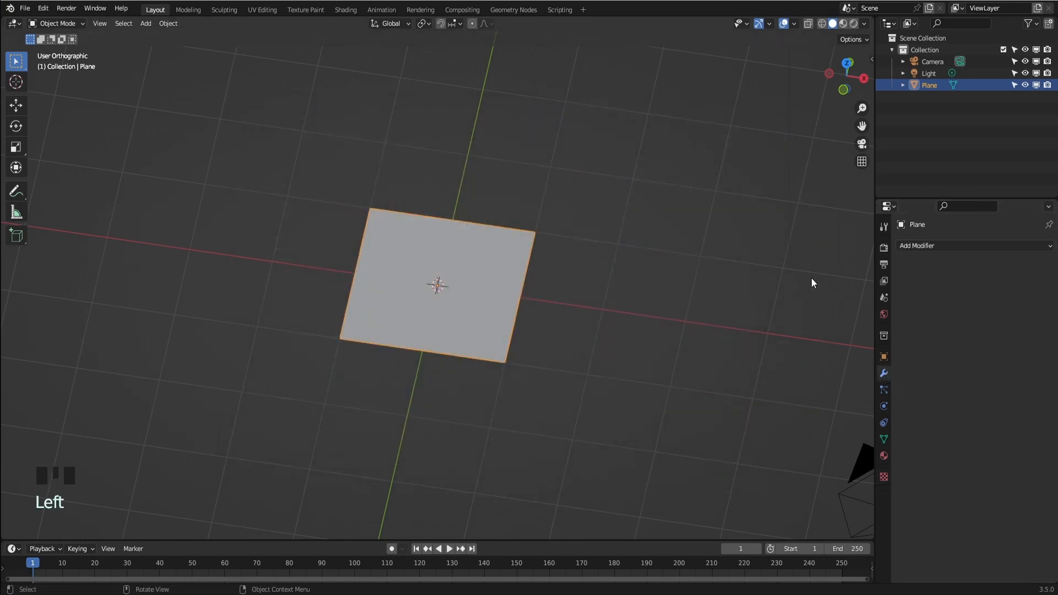
# Step: Add a Subdivision Surface modifier and then a Displace modifier to the plane
pyautogui.click(972, 245)
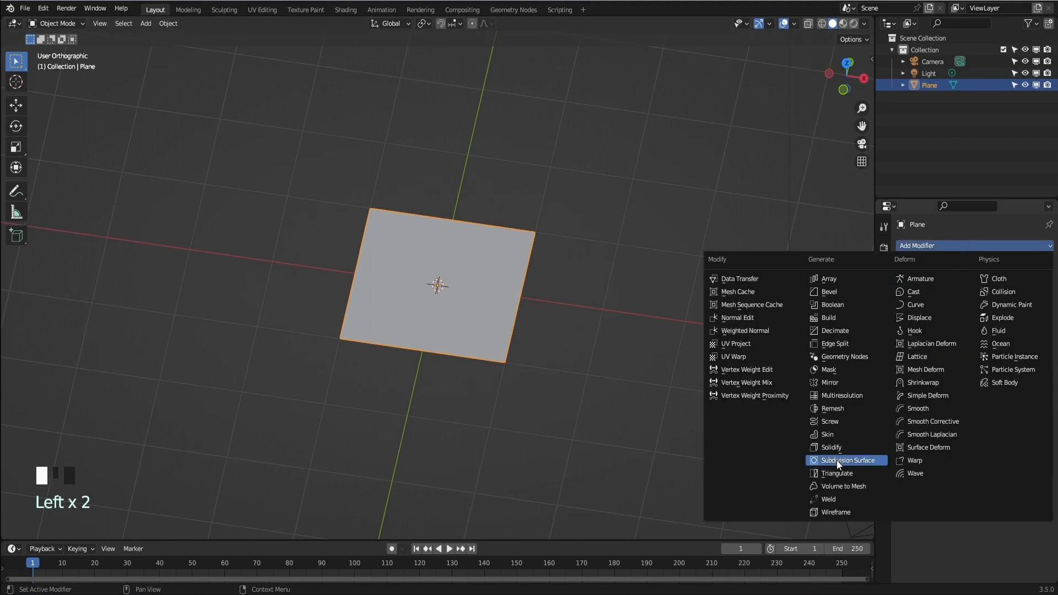
pyautogui.click(837, 461)
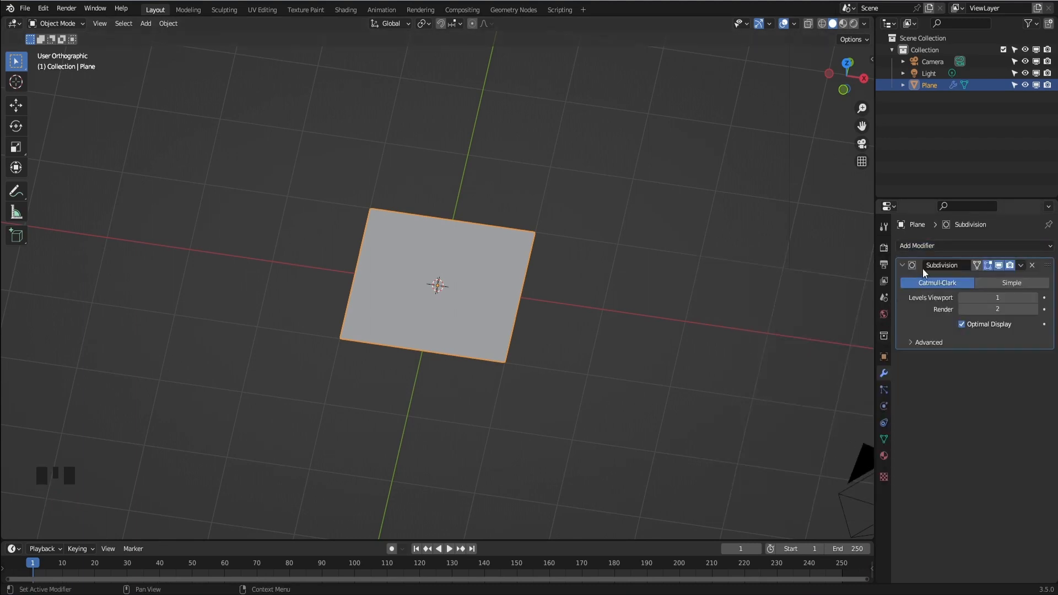
pyautogui.click(938, 246)
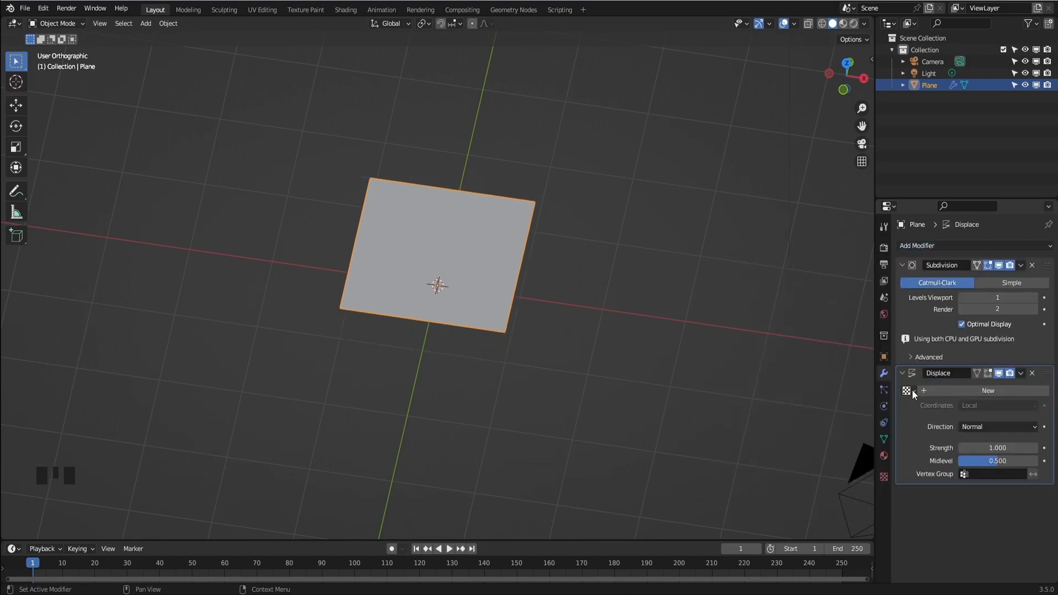
# Step: Assign the piglet texture to the Displace modifier with Midlevel 0.000, raising the relief
pyautogui.click(988, 390)
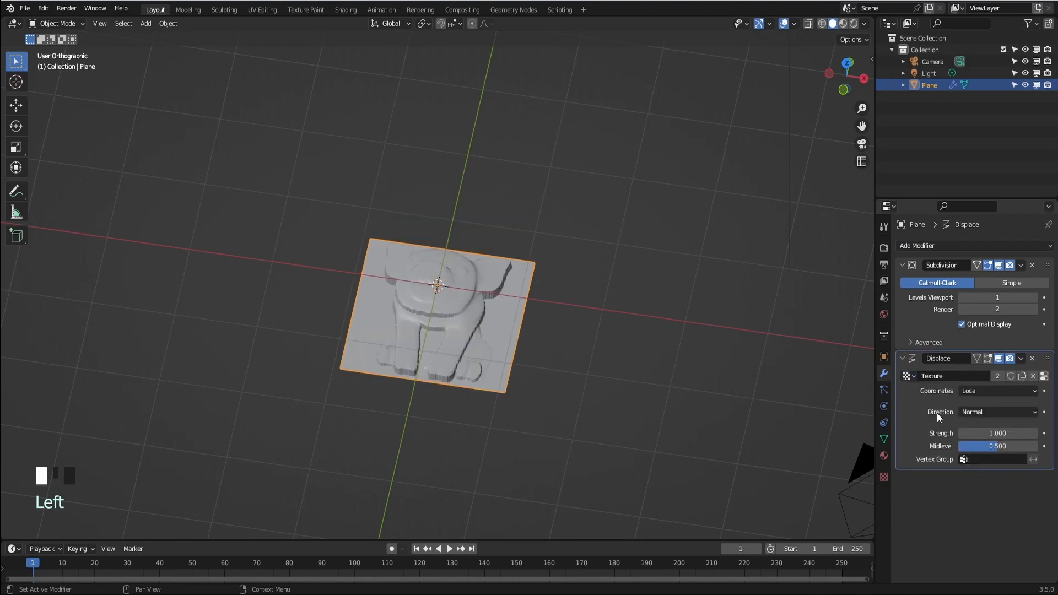
pyautogui.doubleClick(999, 446)
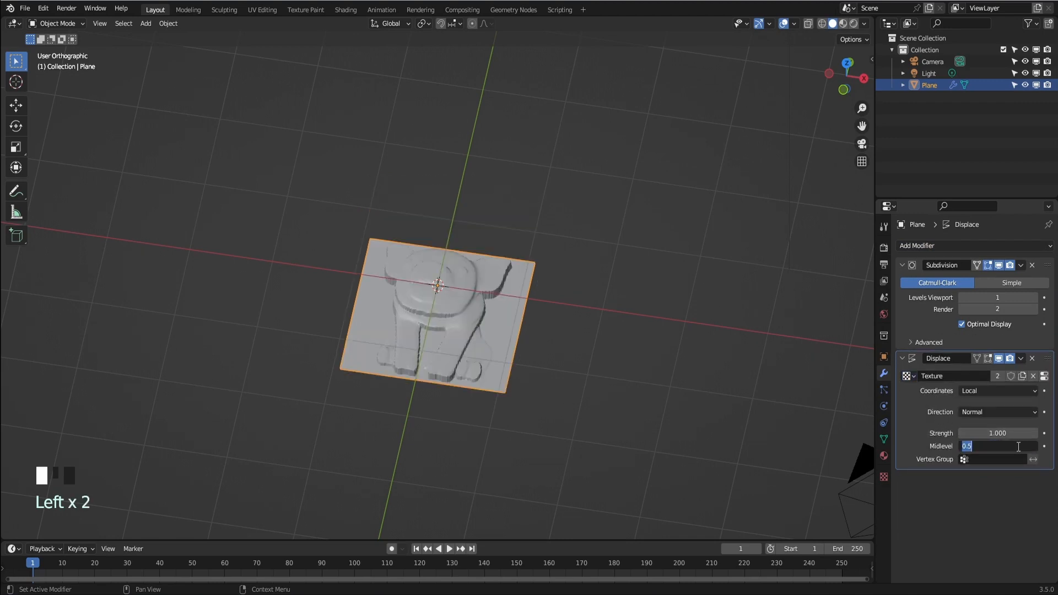
pyautogui.write('0.000')
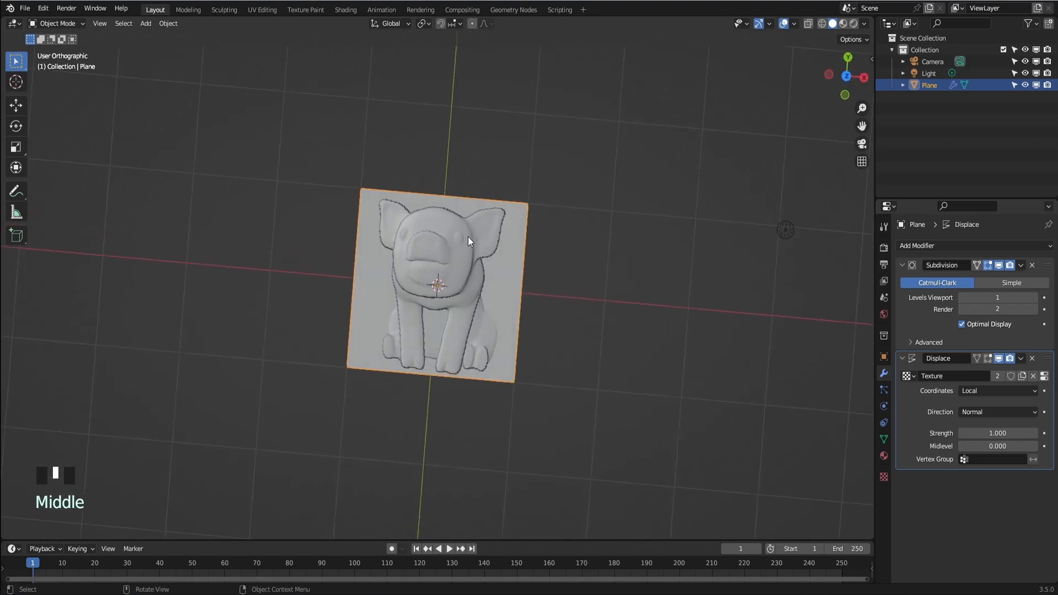
pyautogui.click(788, 25)
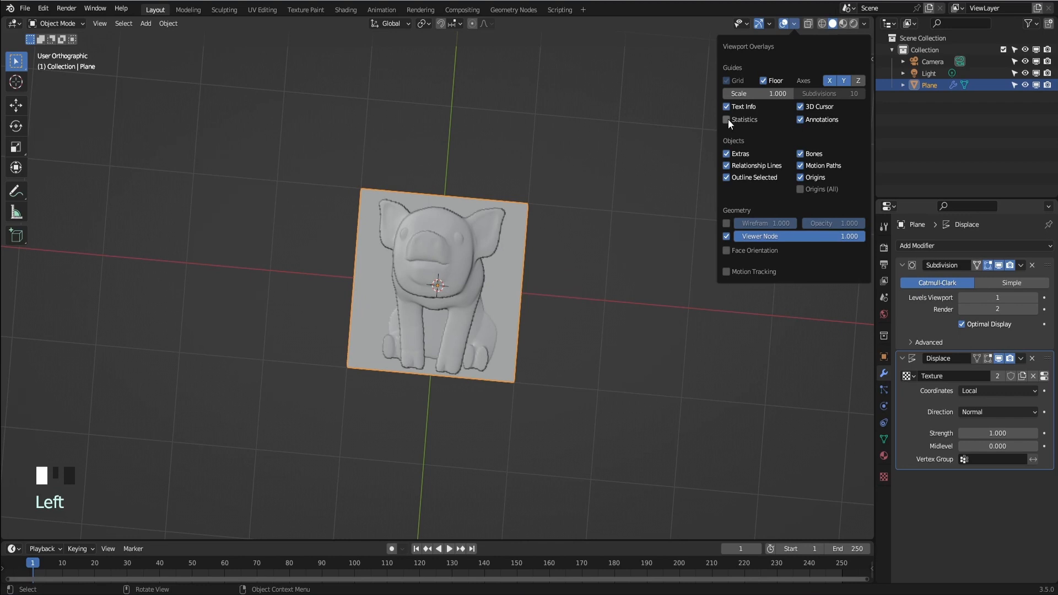
# Step: Enable the Statistics overlay and raise Subdivision levels to 3, reaching about 654,000 vertices
pyautogui.click(726, 119)
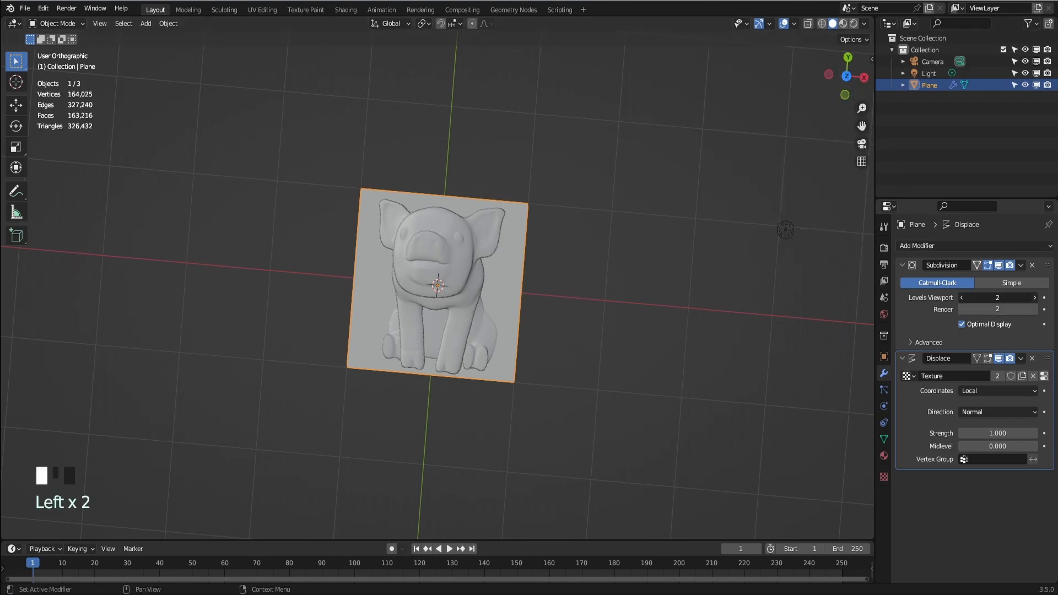
pyautogui.scroll(3)
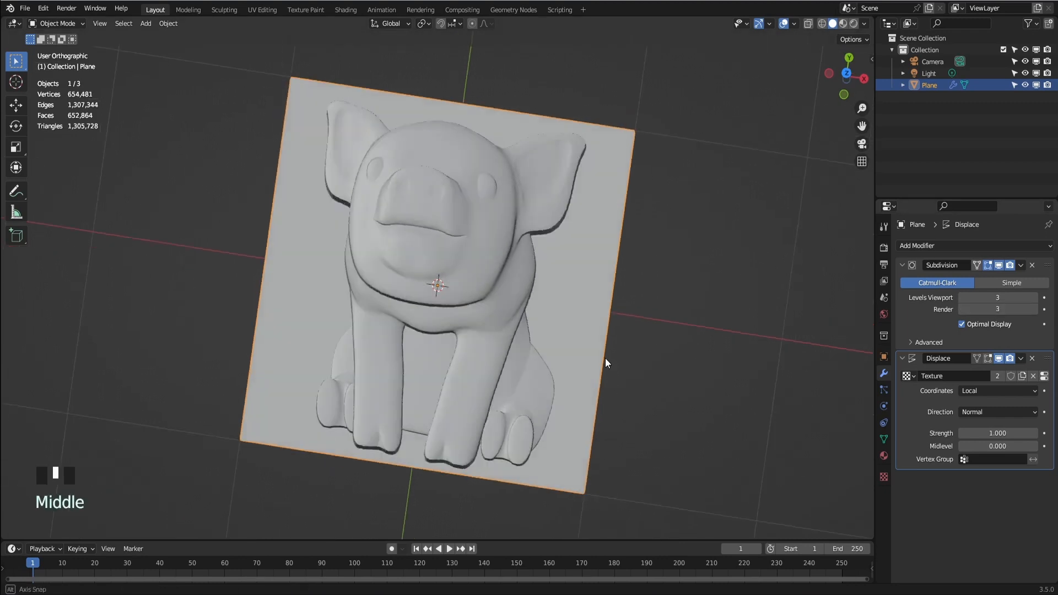
pyautogui.moveTo(605, 363); pyautogui.dragTo(582, 366)
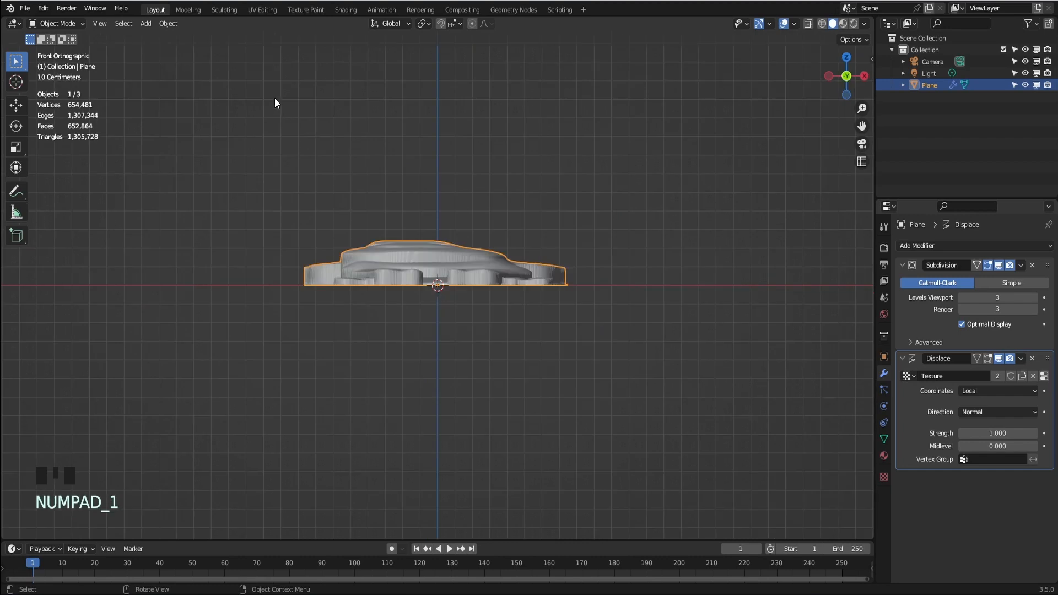
# Step: Add a cube flattened to 0.2 on Z and raise it so the piglet relief protrudes above
pyautogui.click(146, 23)
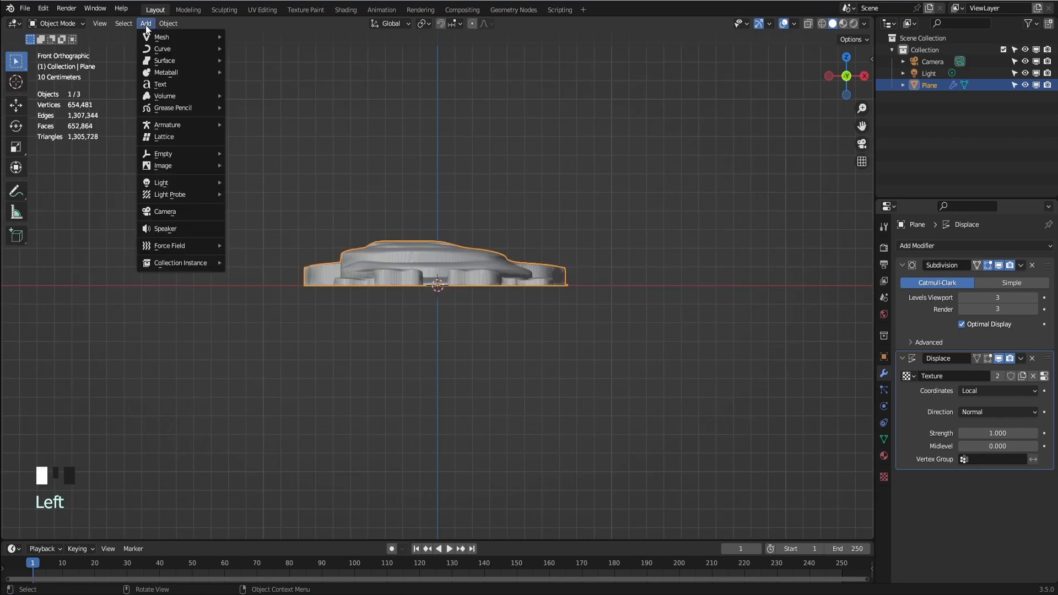
pyautogui.click(162, 38)
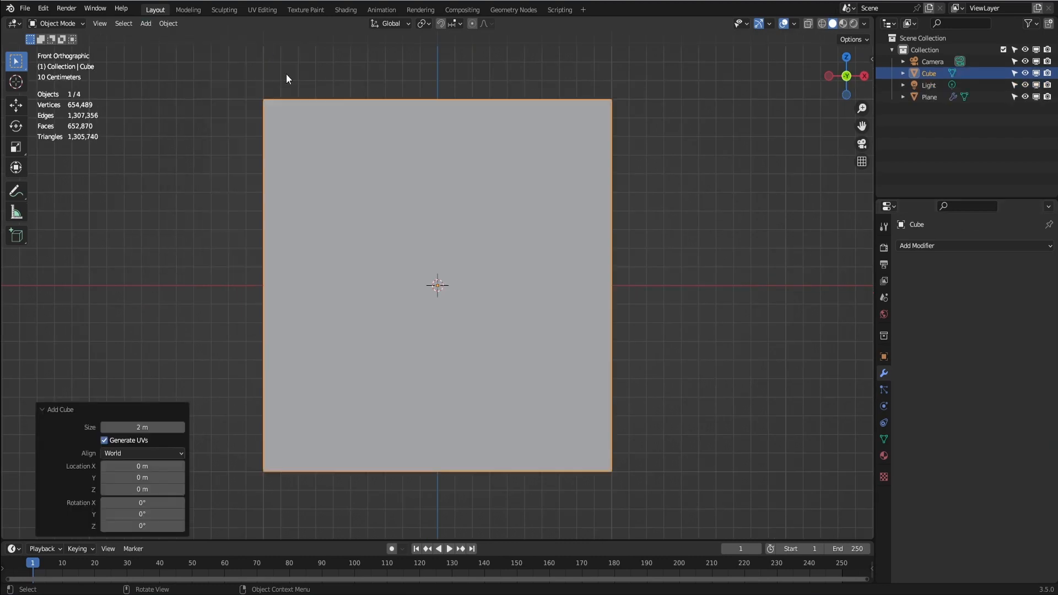
pyautogui.press('s')
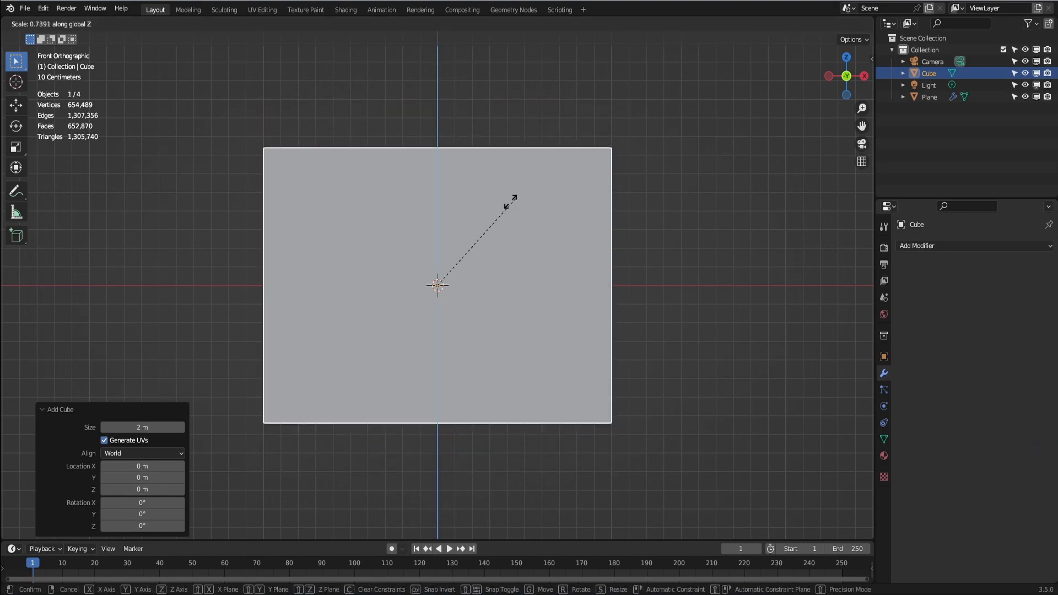
pyautogui.click(437, 289)
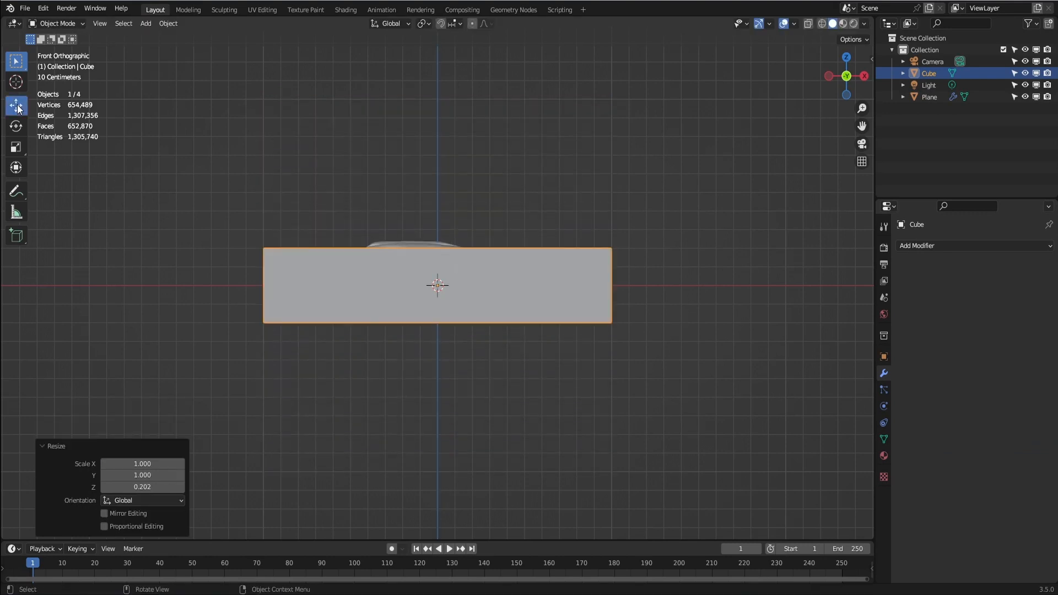
pyautogui.press('s')
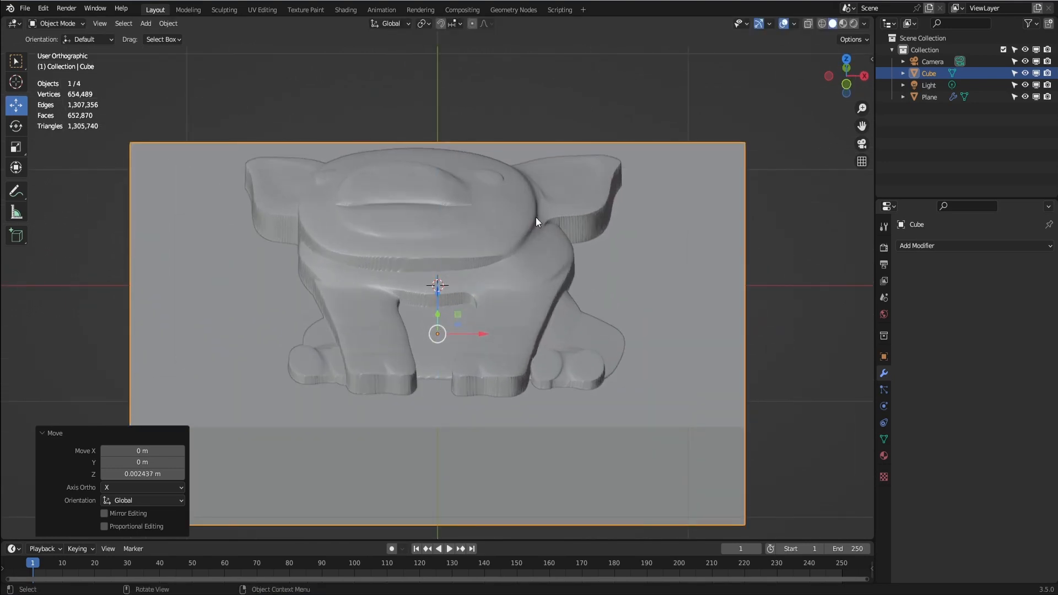
pyautogui.press('KP_3')
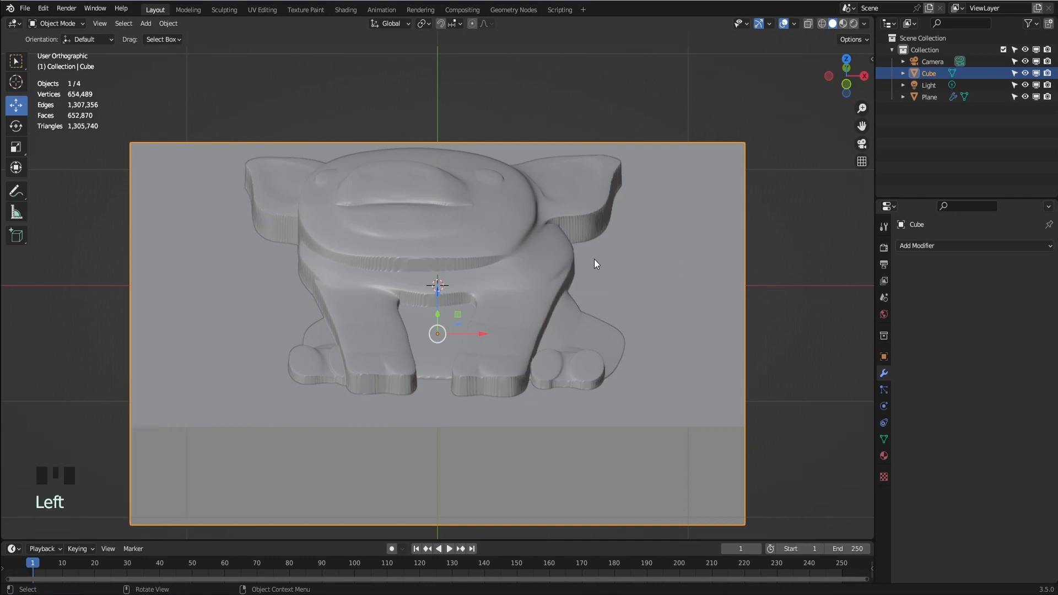
# Step: With the plane active, run Bool Tool Difference, leaving a standalone piglet relief about 1.51 × 1.89 m
pyautogui.click(929, 97)
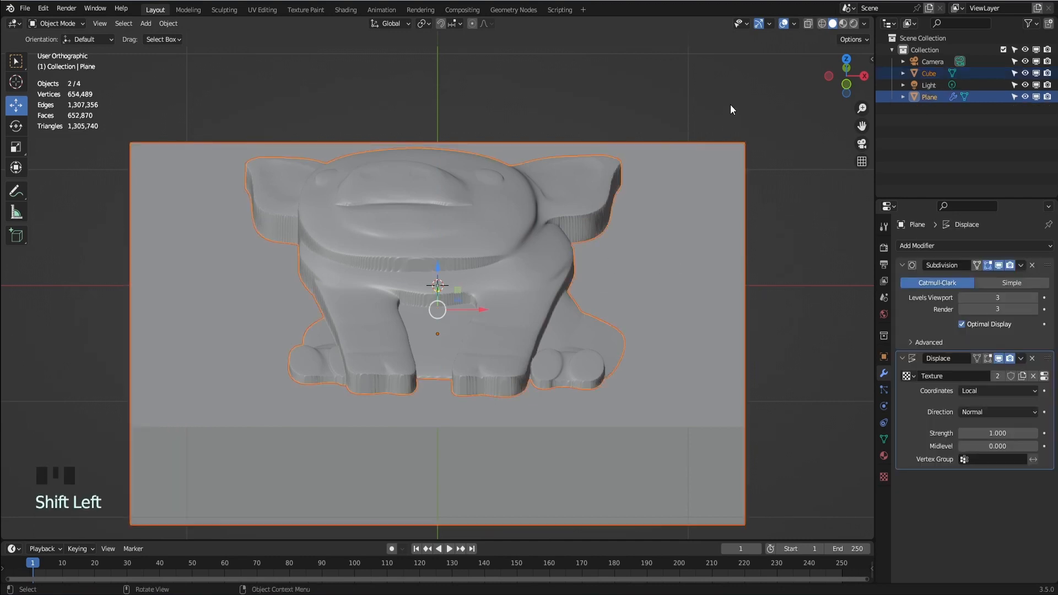
pyautogui.press('N')
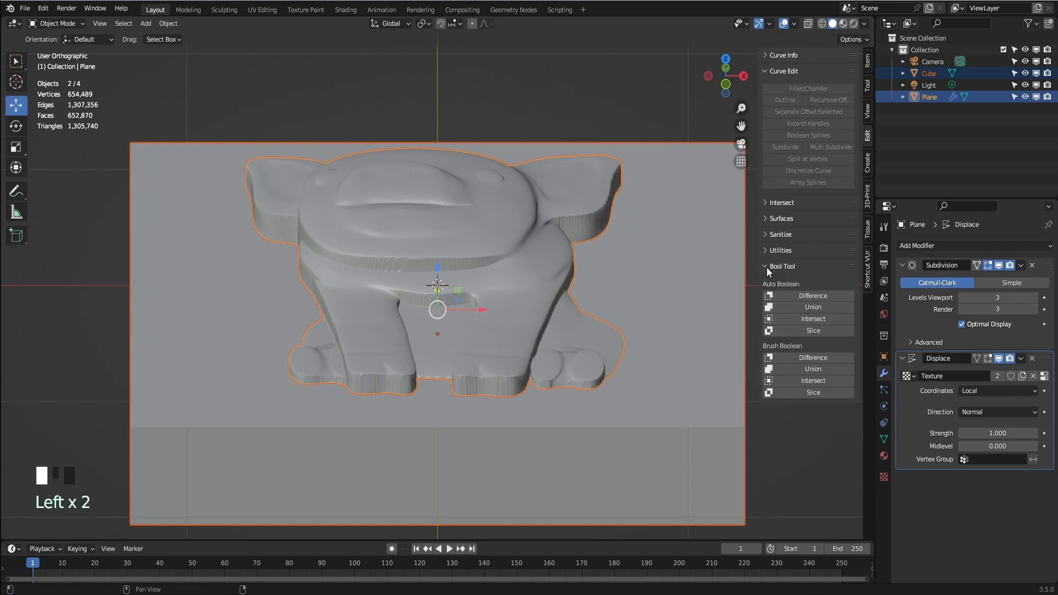
pyautogui.click(814, 295)
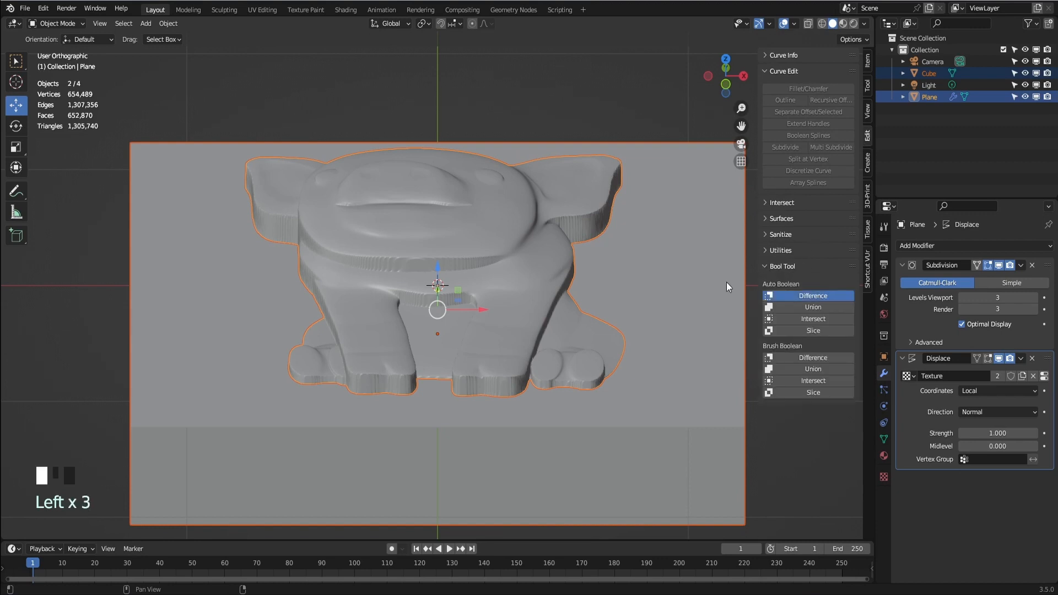
pyautogui.moveTo(698, 257)
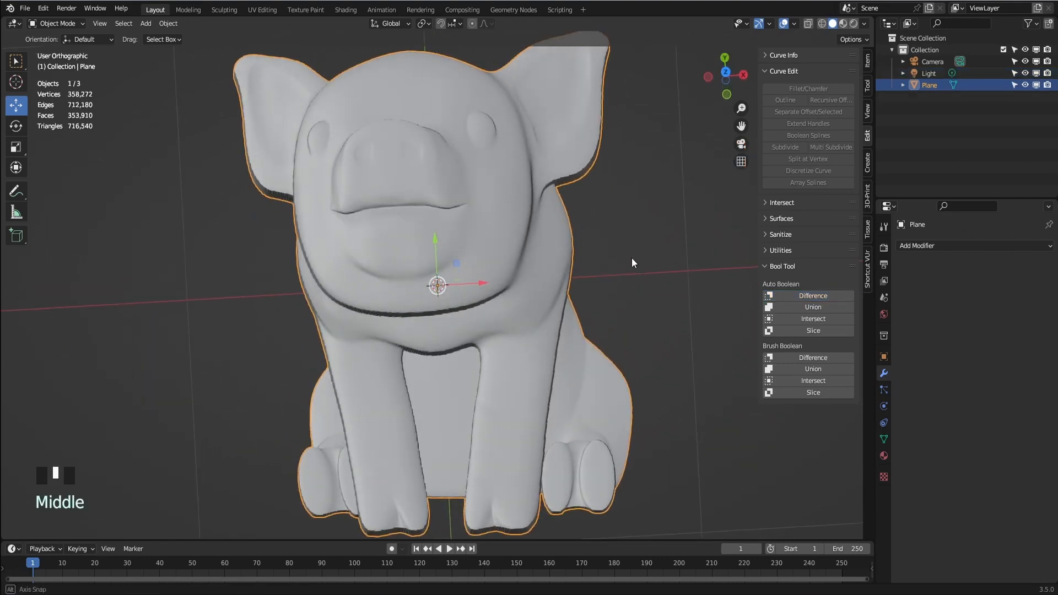
pyautogui.scroll(-3)
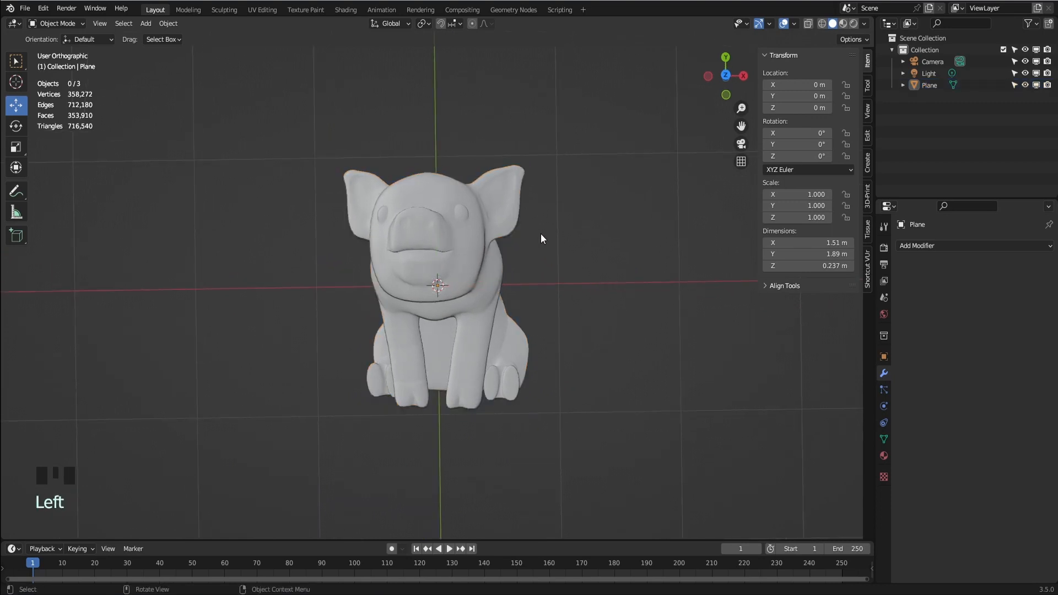
pyautogui.moveTo(31, 25)
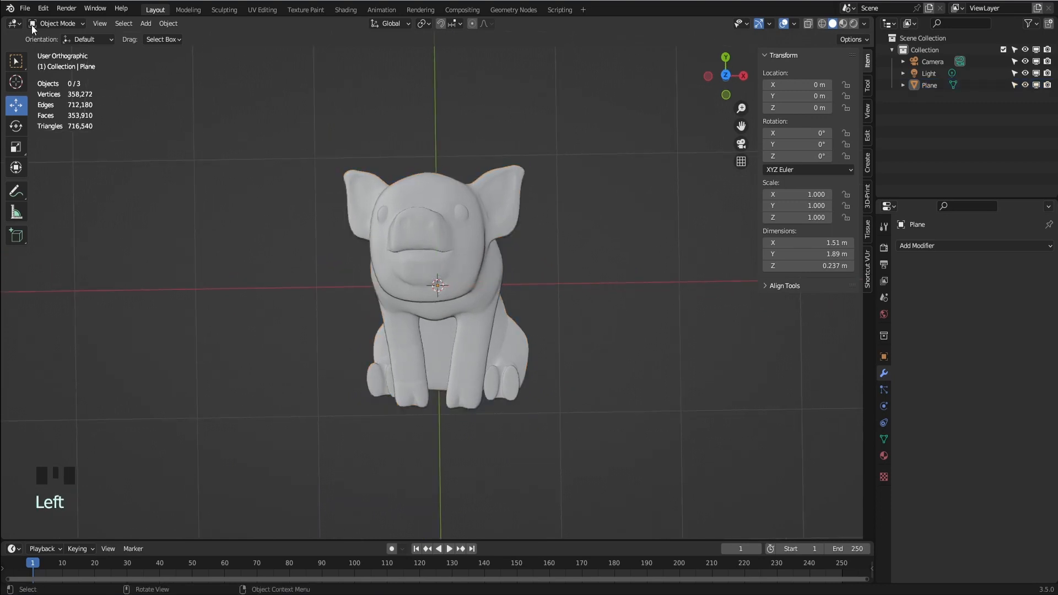
pyautogui.click(32, 9)
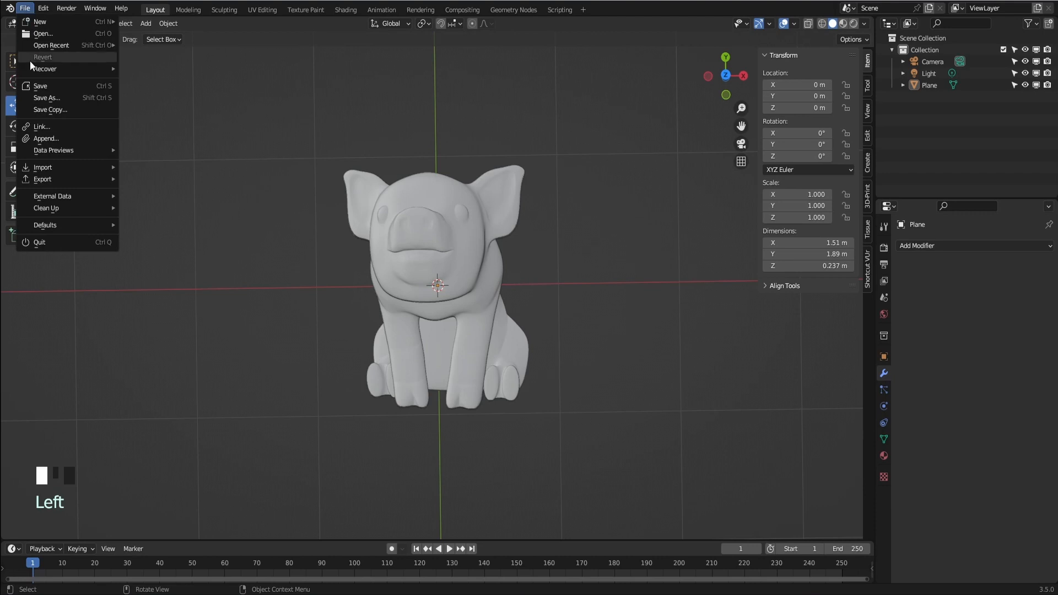
pyautogui.moveTo(43, 178)
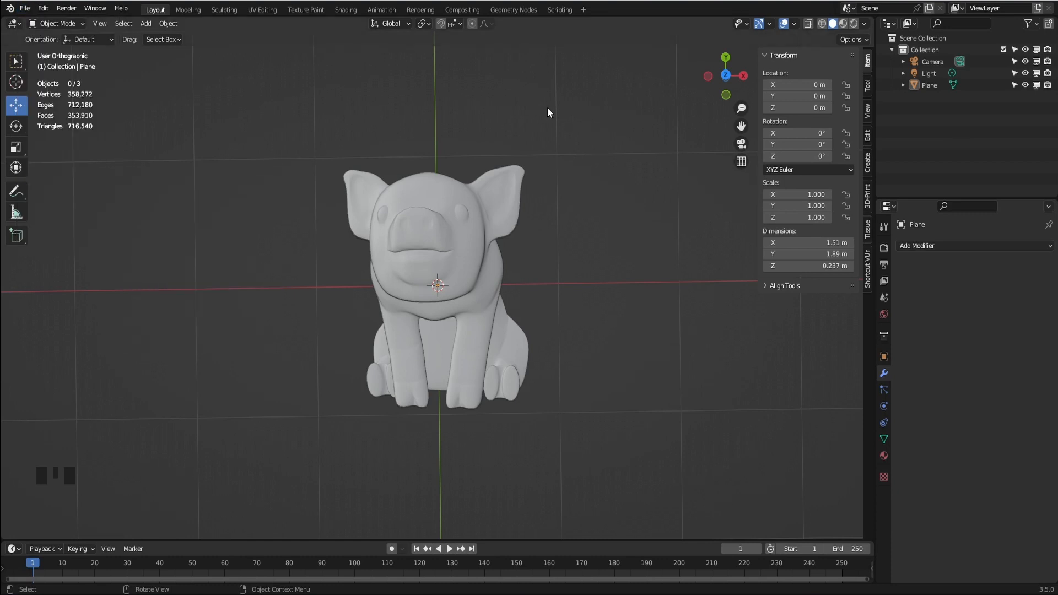
pyautogui.moveTo(556, 115)
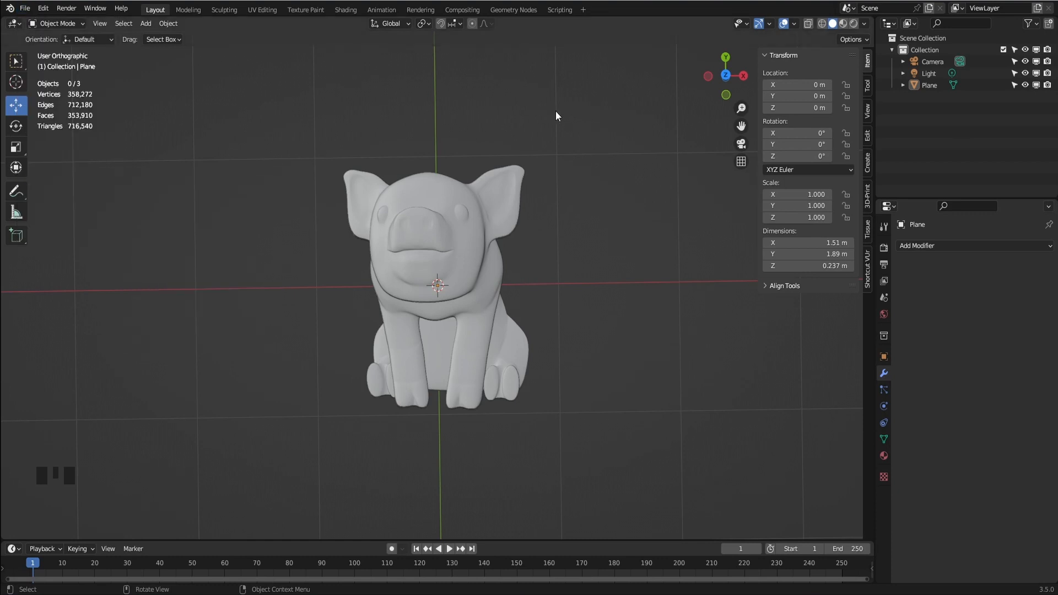